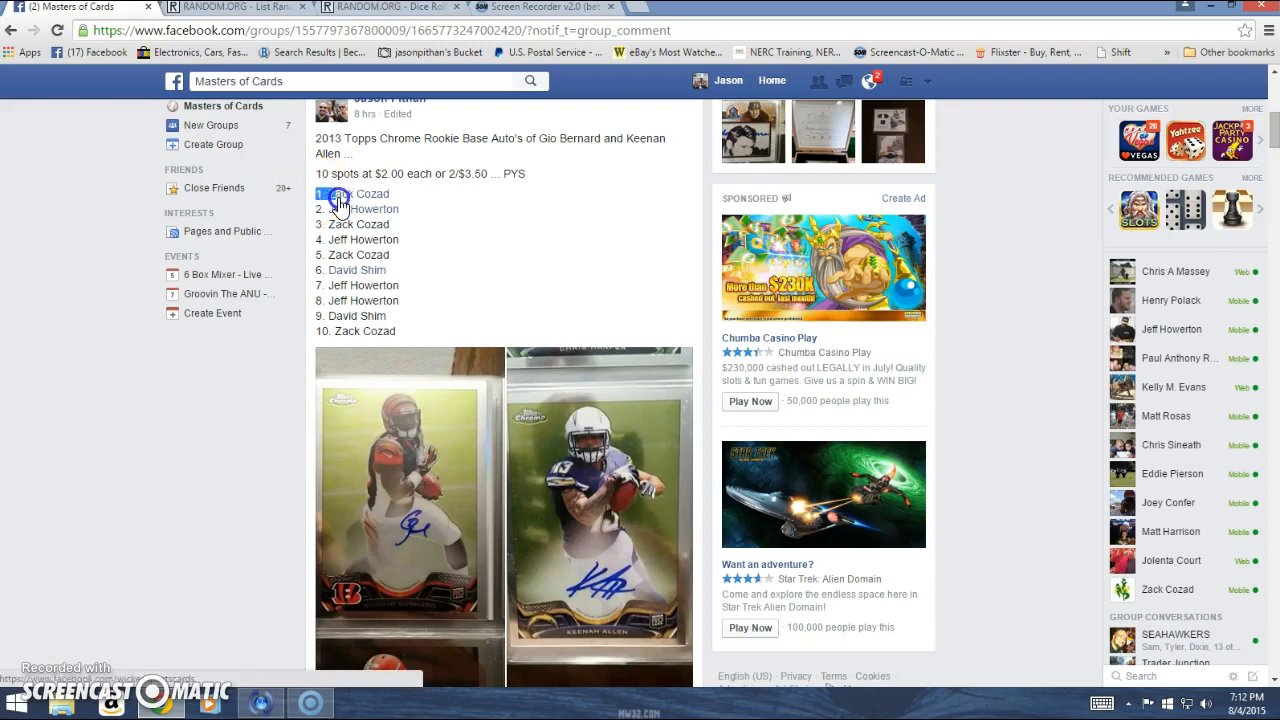
# - Select the numbered list of ten giveaway names in the group post for copying
pyautogui.moveTo(336, 194); pyautogui.dragTo(420, 208)
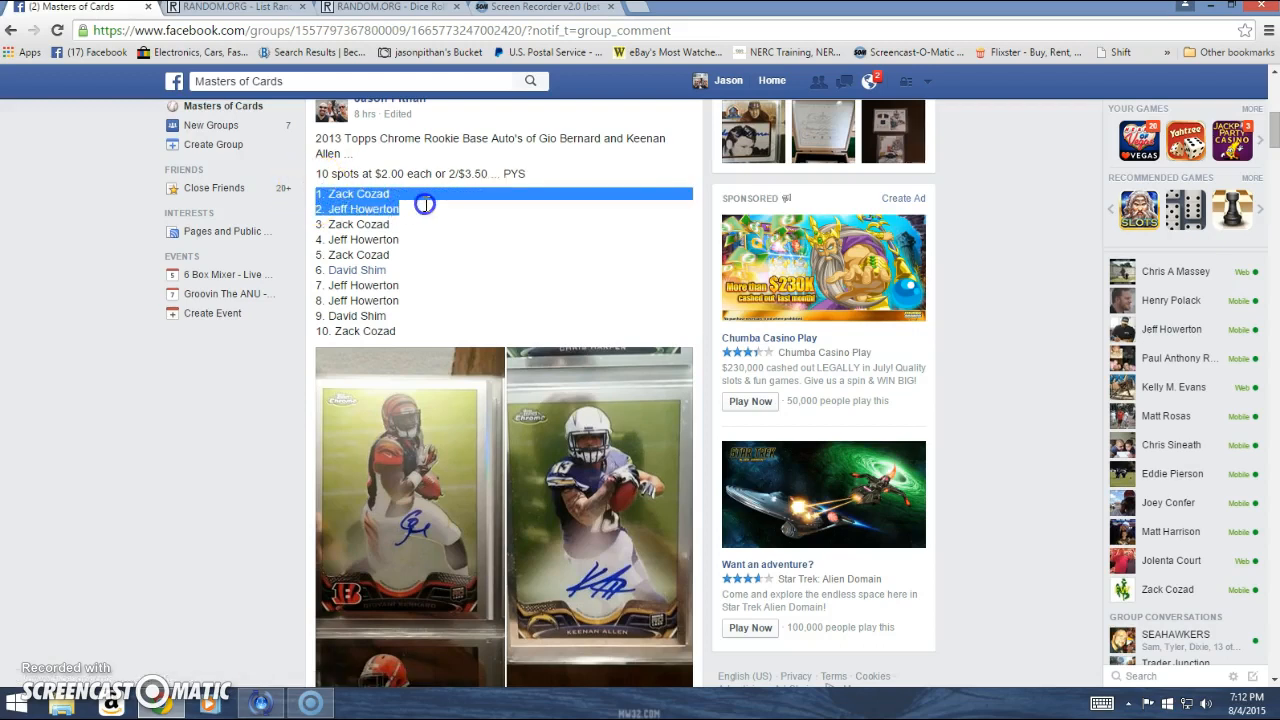
pyautogui.moveTo(424, 204); pyautogui.dragTo(420, 244)
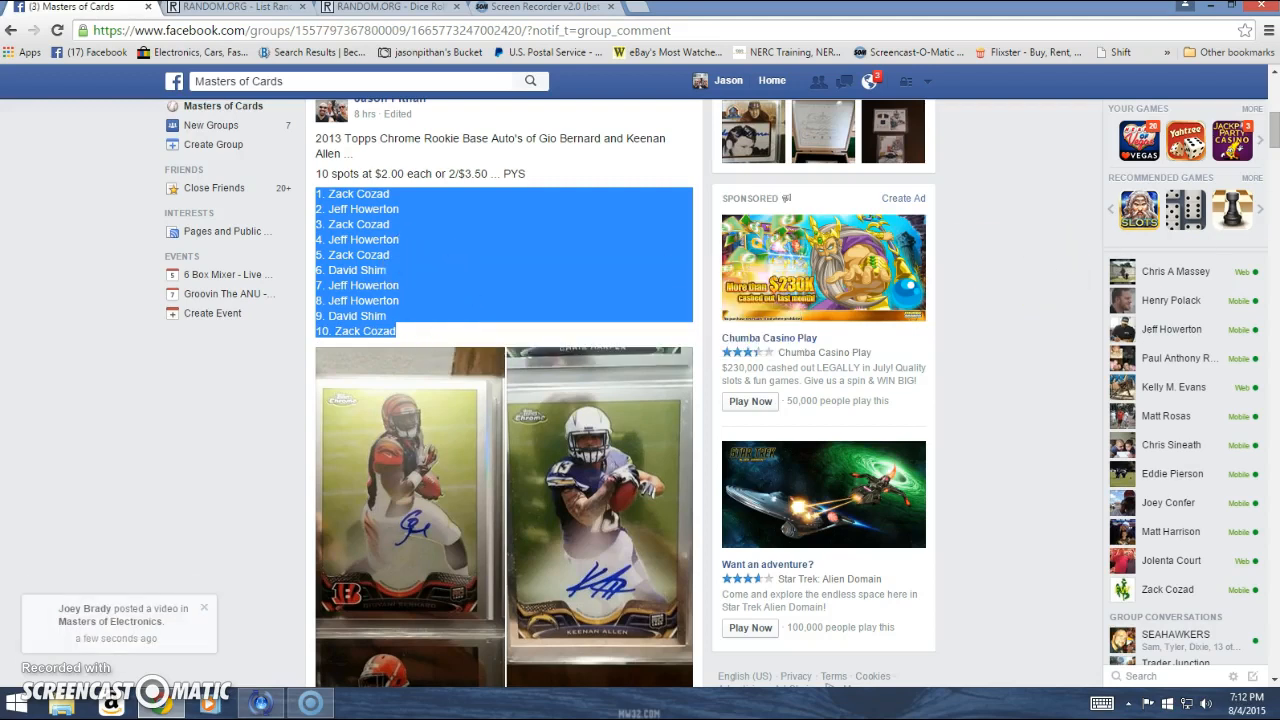
# - Comment 'LIVE' on the giveaway thread
pyautogui.scroll(-3)
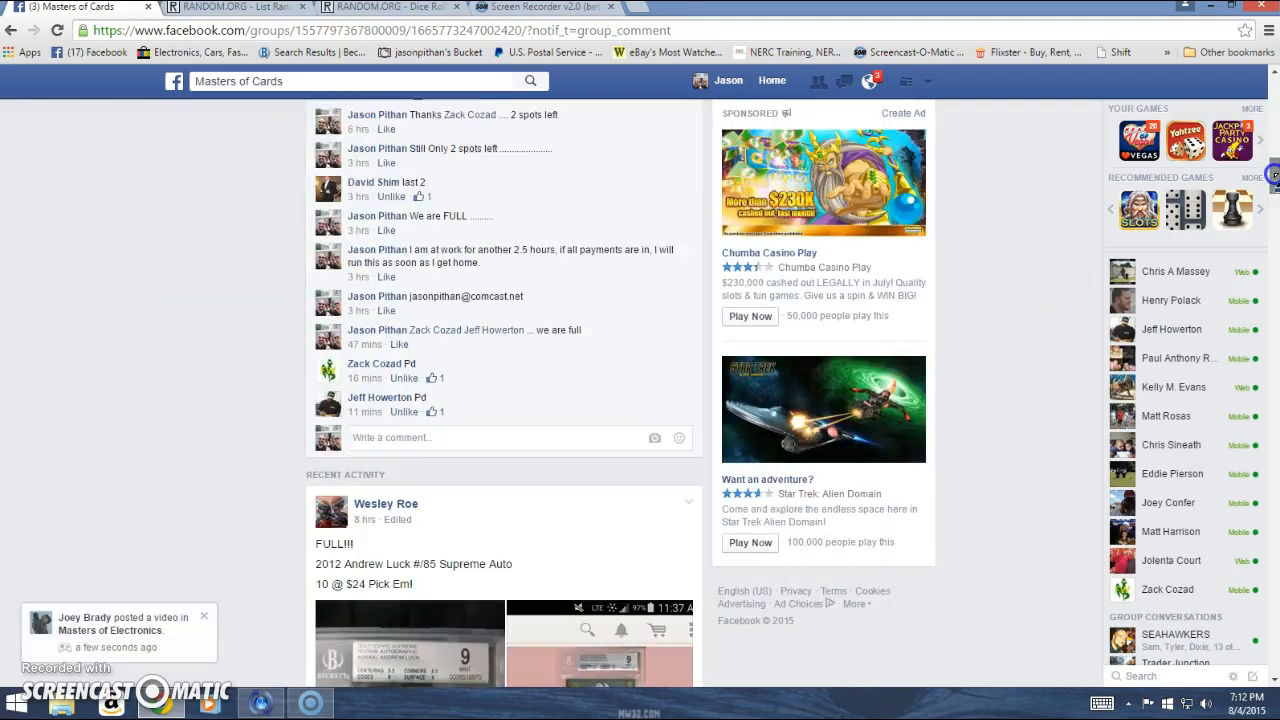
pyautogui.click(496, 384)
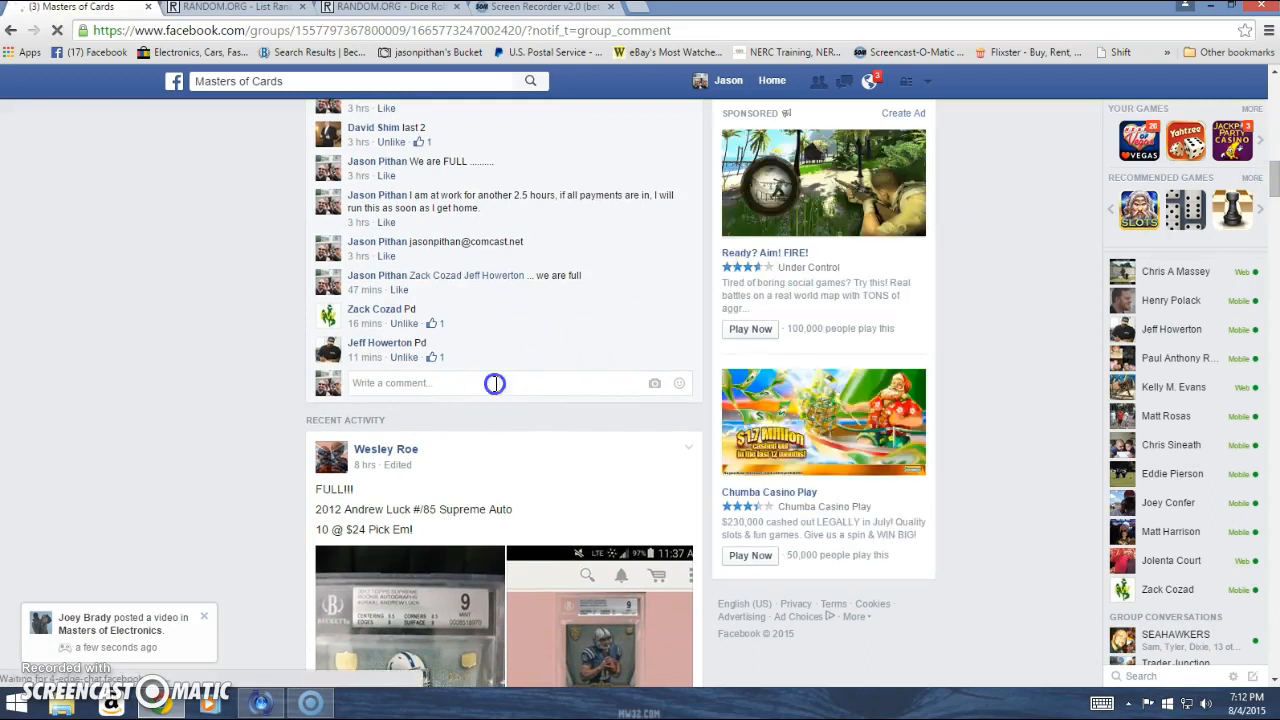
pyautogui.write('LIV')
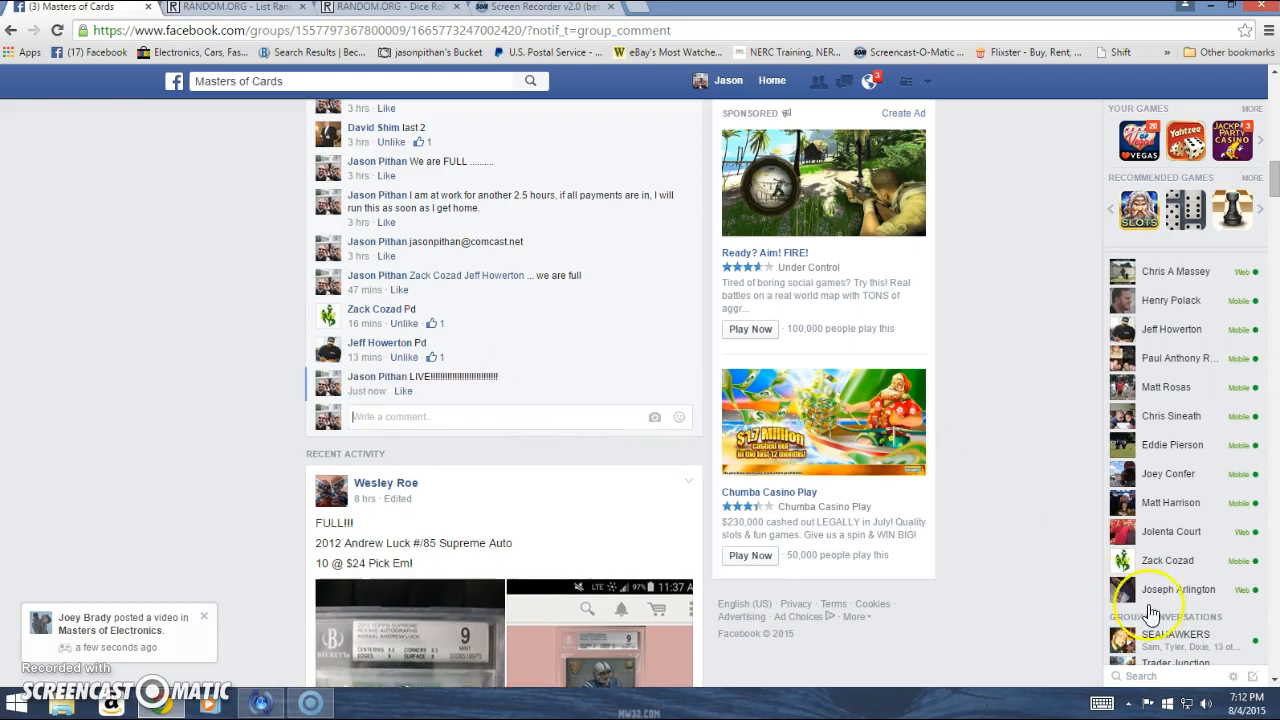
pyautogui.click(1246, 694)
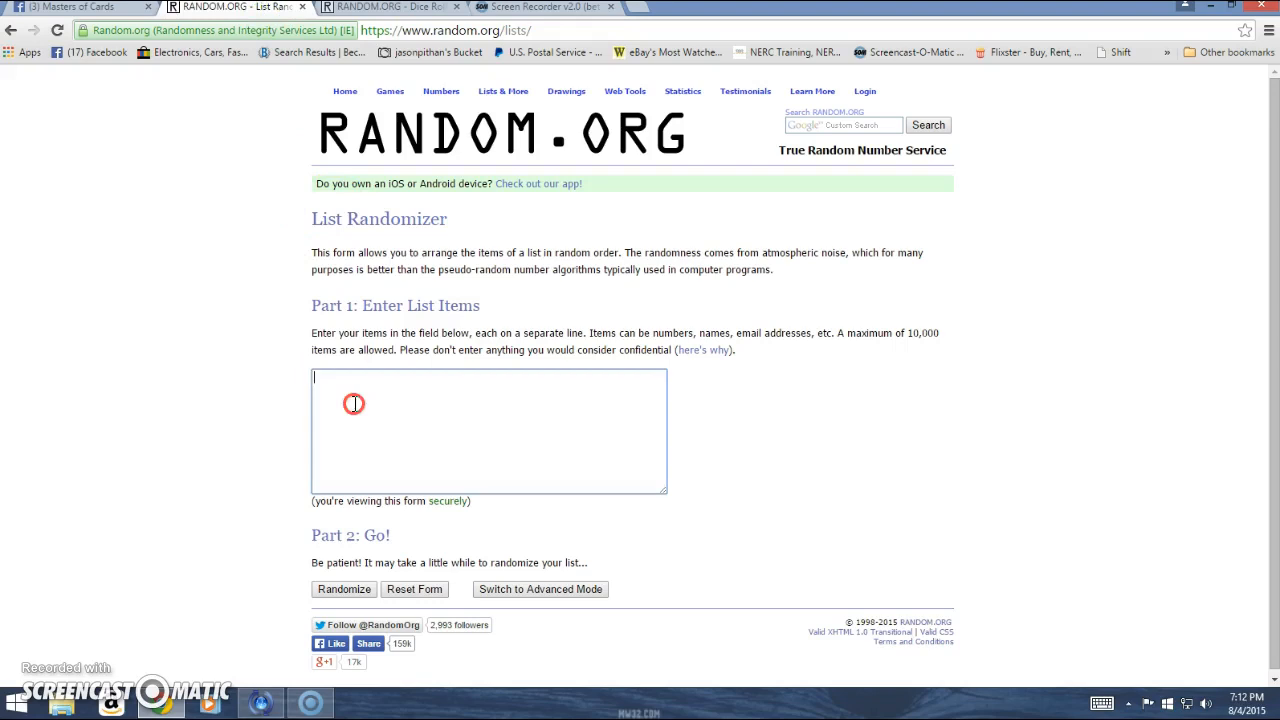
pyautogui.write('1. Zack Cozad')
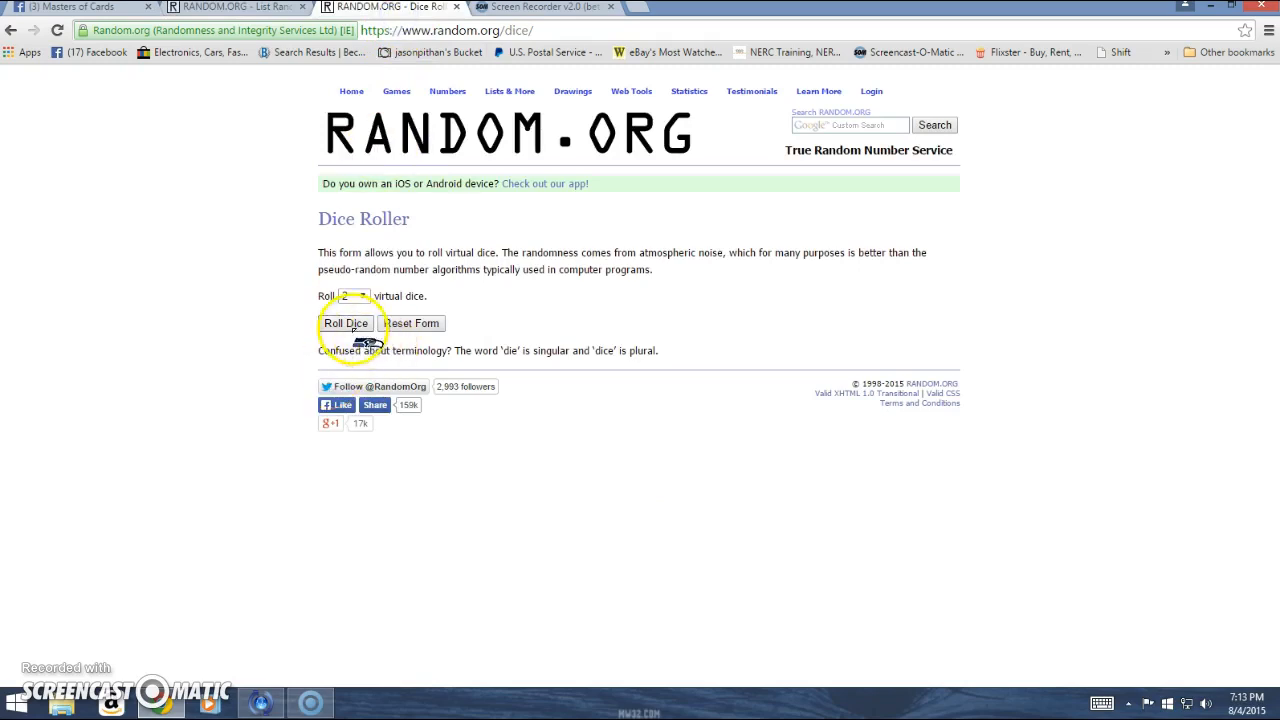
# - Roll the two virtual dice and return to the List Randomizer page
pyautogui.click(348, 324)
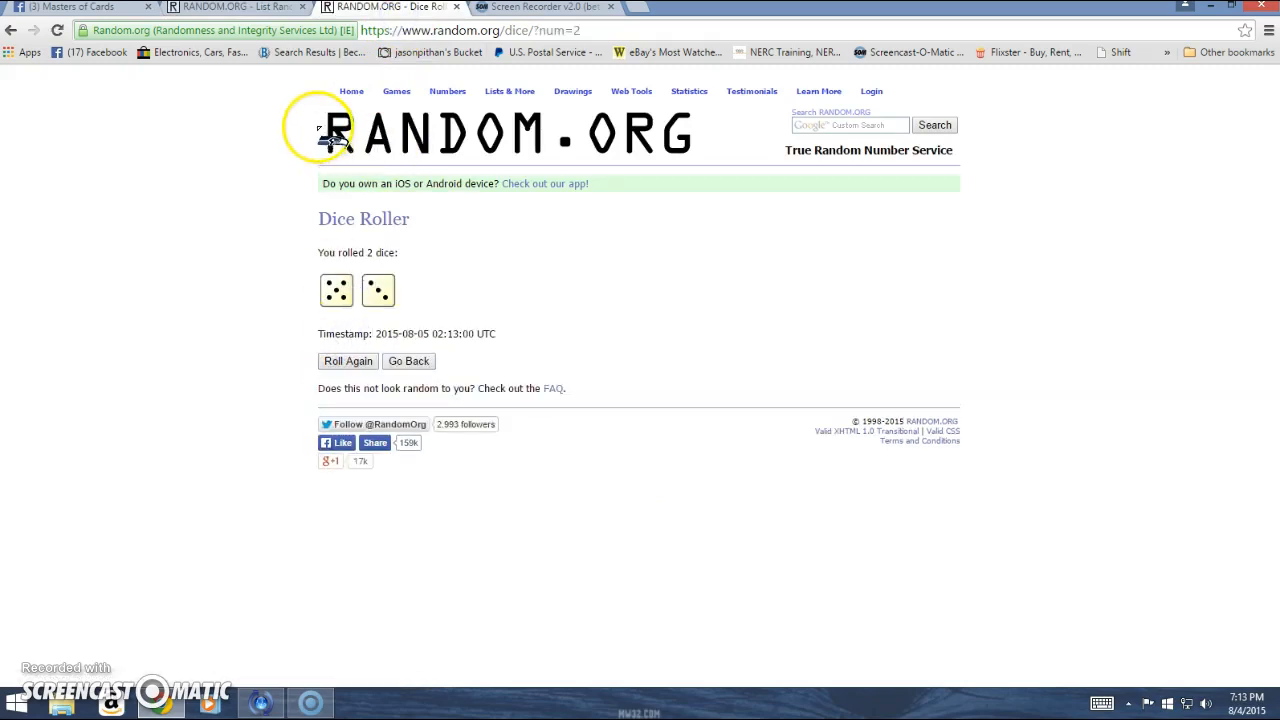
pyautogui.click(1246, 702)
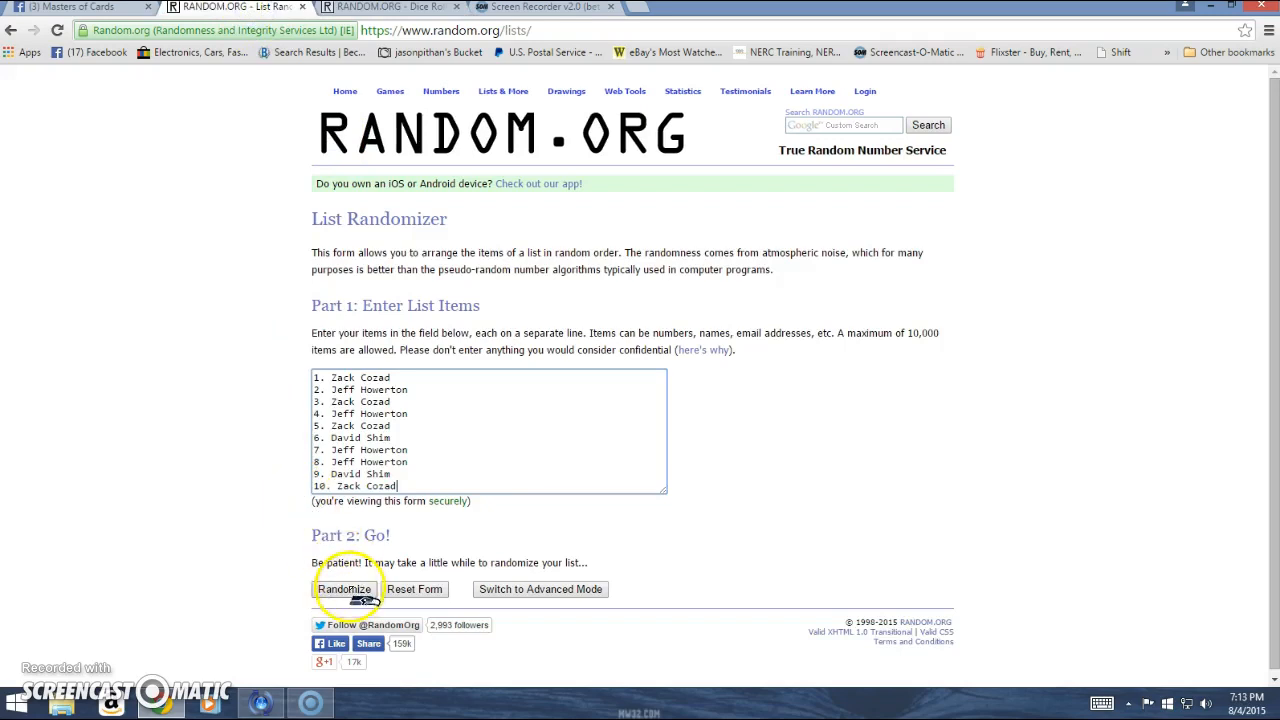
# - Randomize the ten-name list over and over until it reports seven randomizations
pyautogui.click(344, 588)
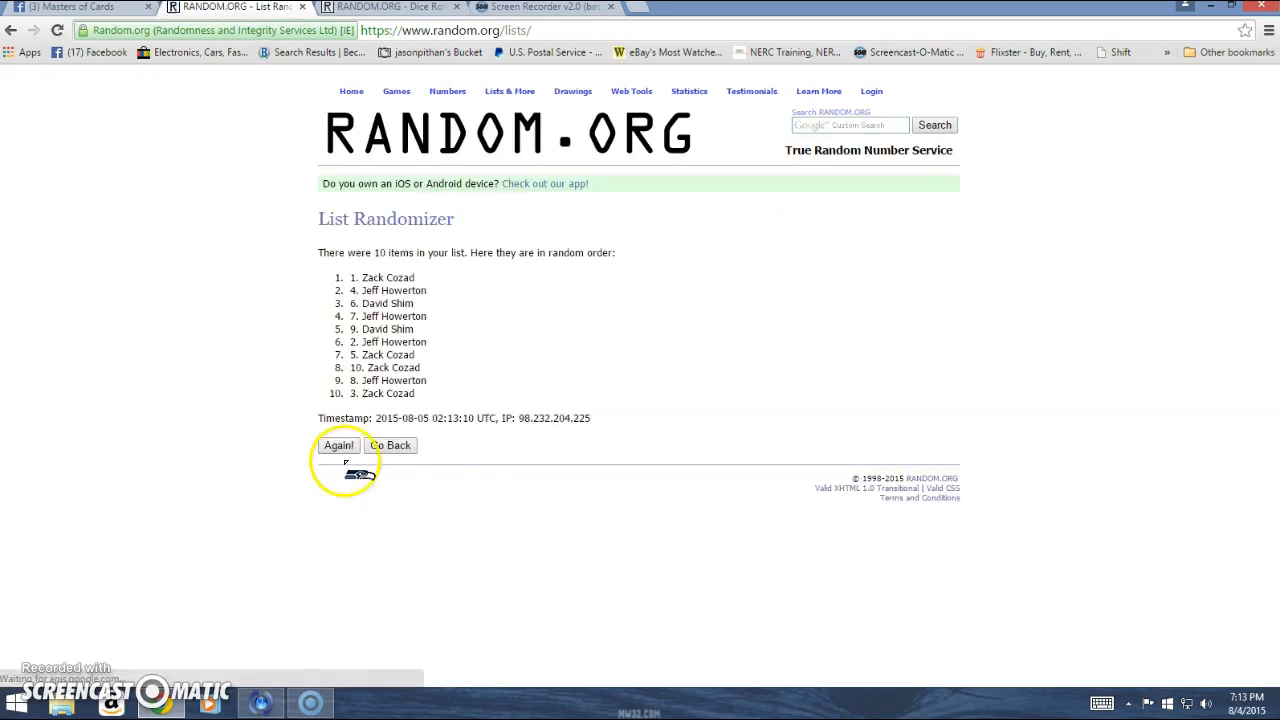
pyautogui.click(338, 444)
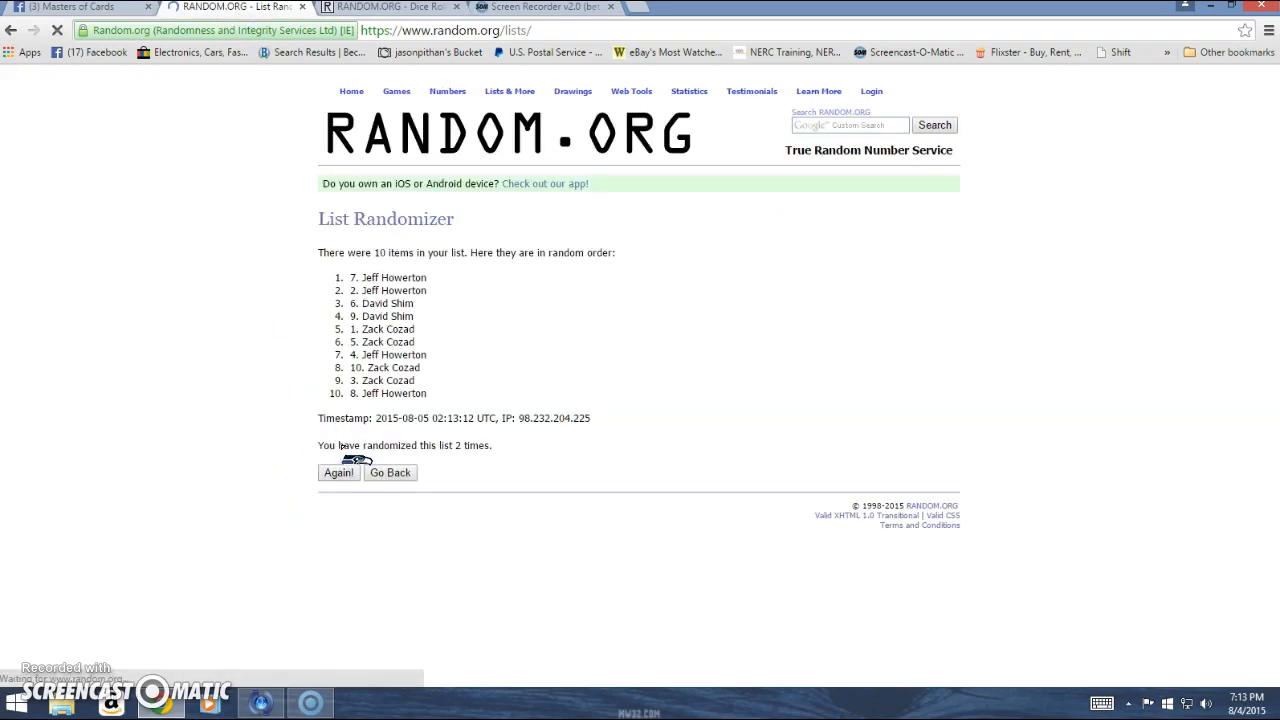
pyautogui.click(338, 472)
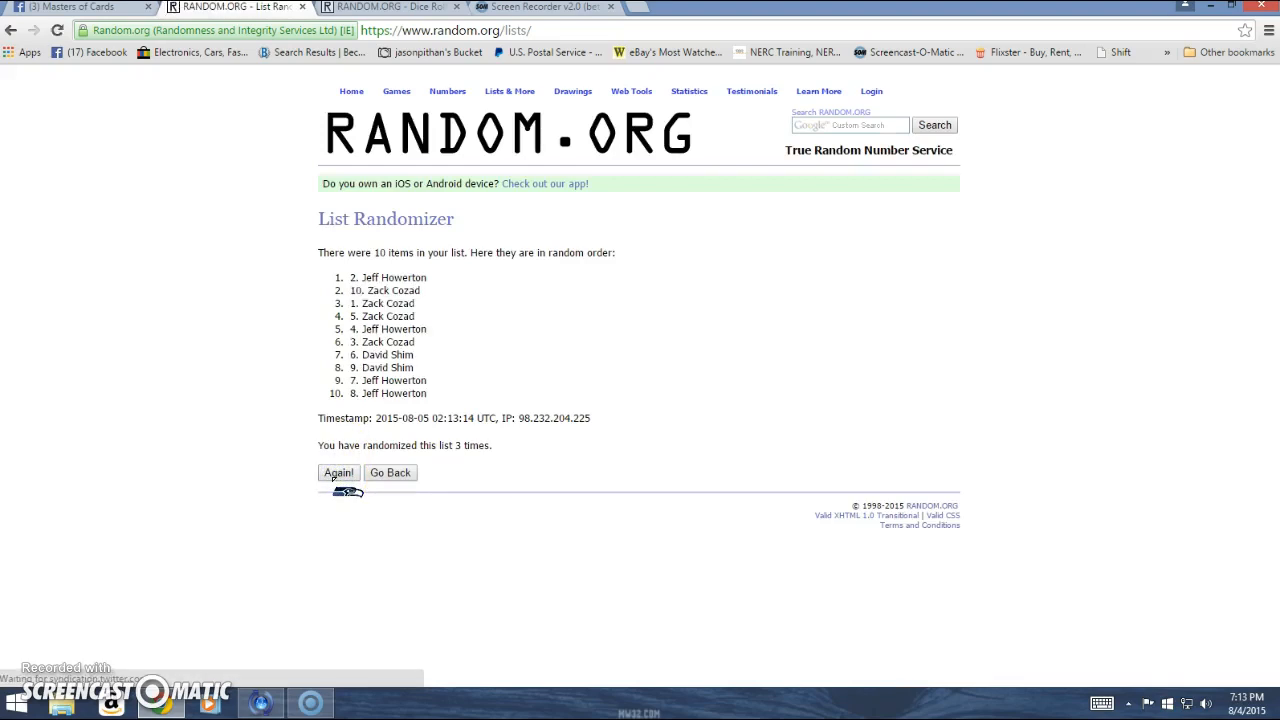
pyautogui.click(338, 472)
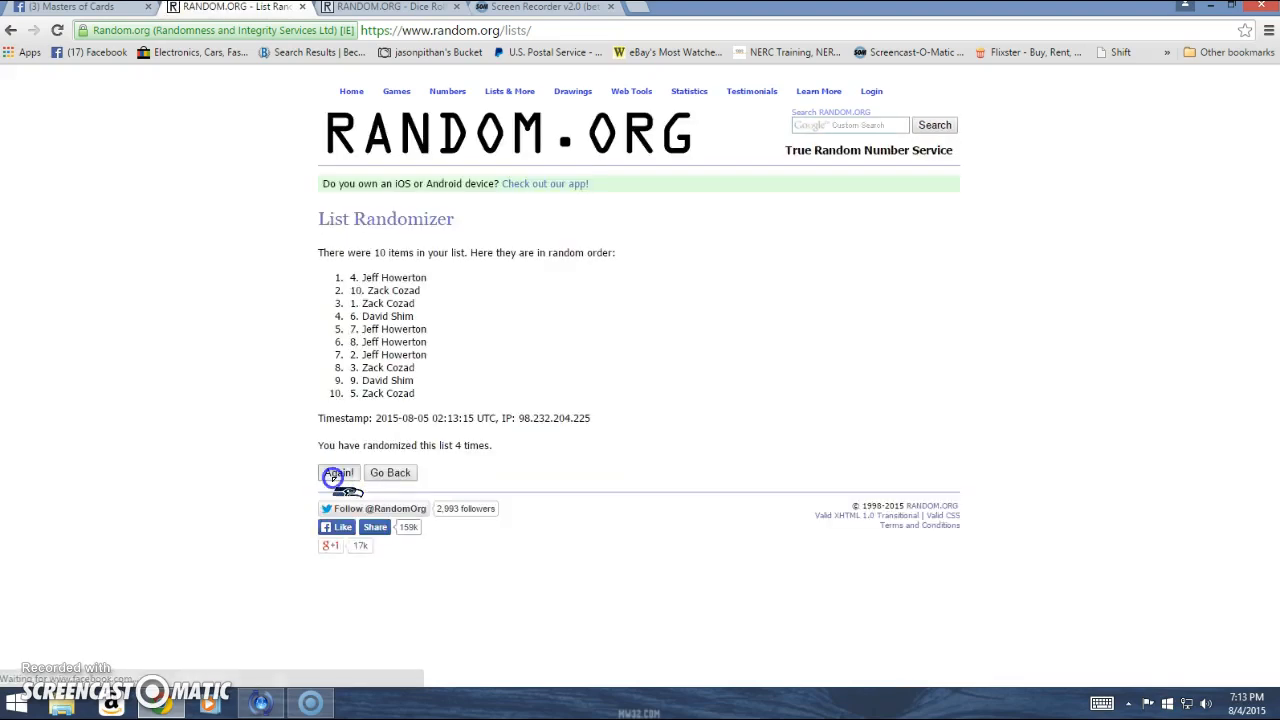
pyautogui.click(338, 472)
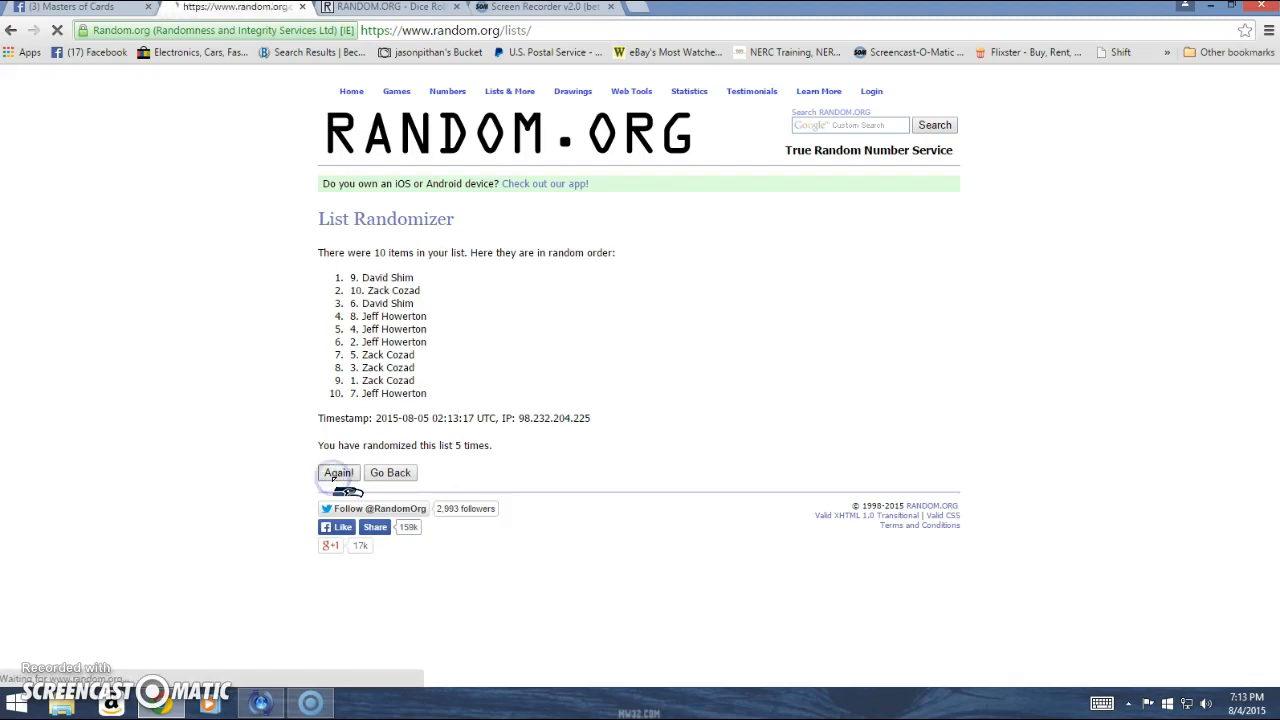
pyautogui.click(338, 472)
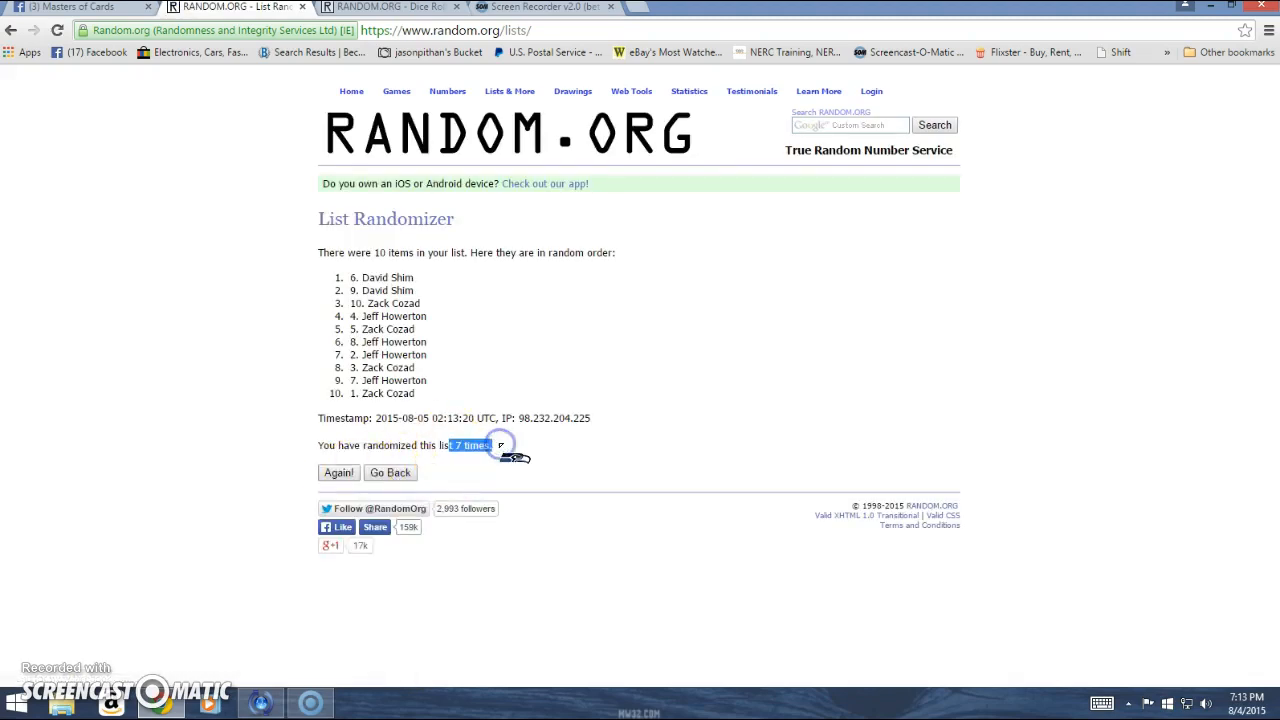
pyautogui.click(390, 8)
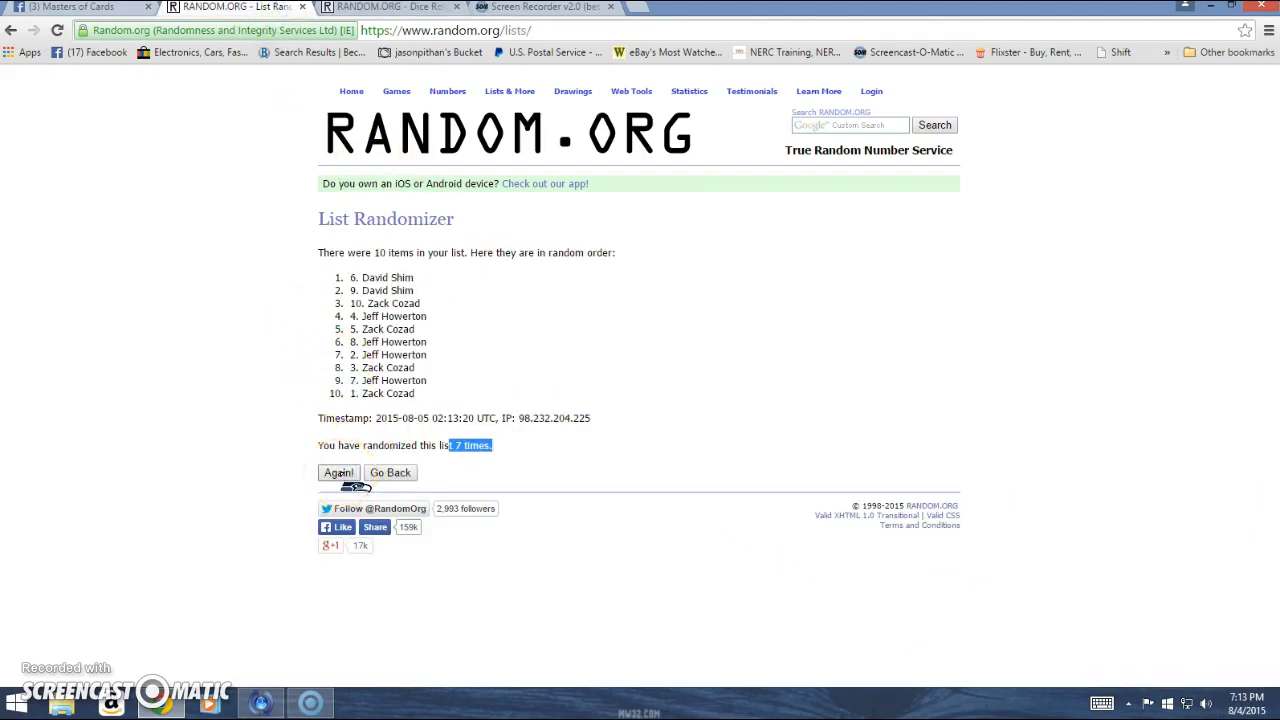
pyautogui.click(338, 472)
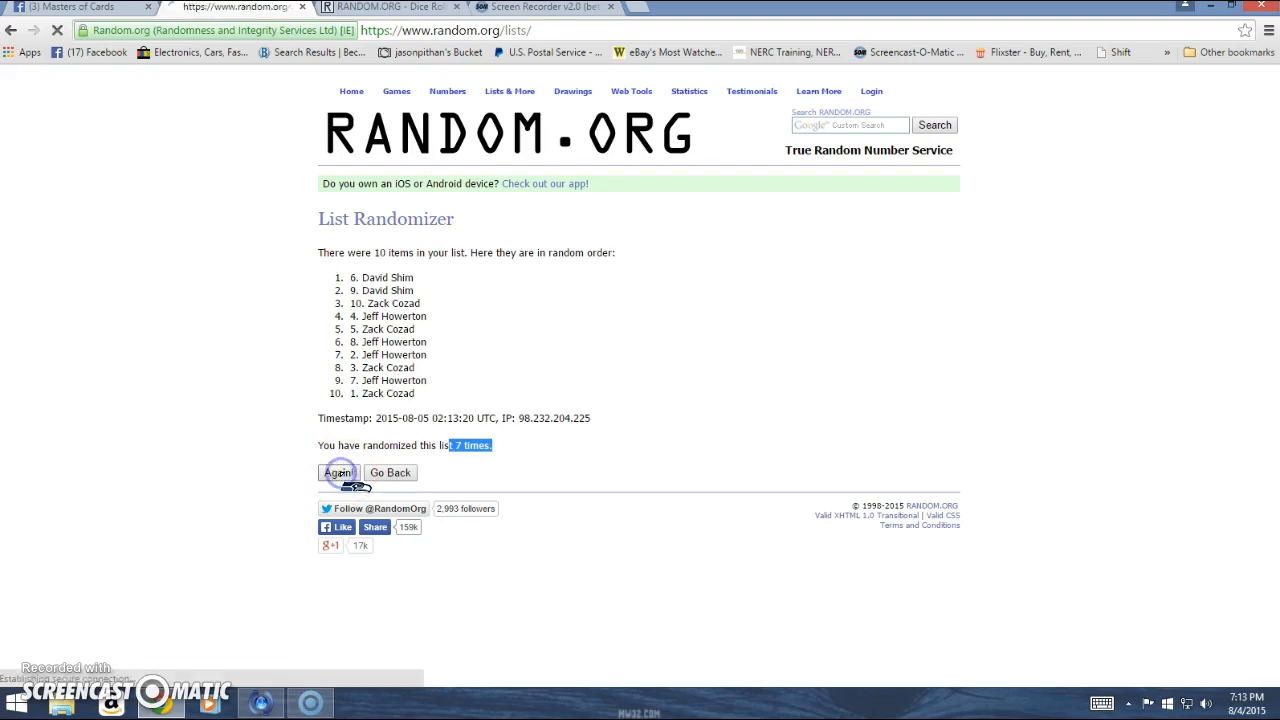
pyautogui.click(338, 472)
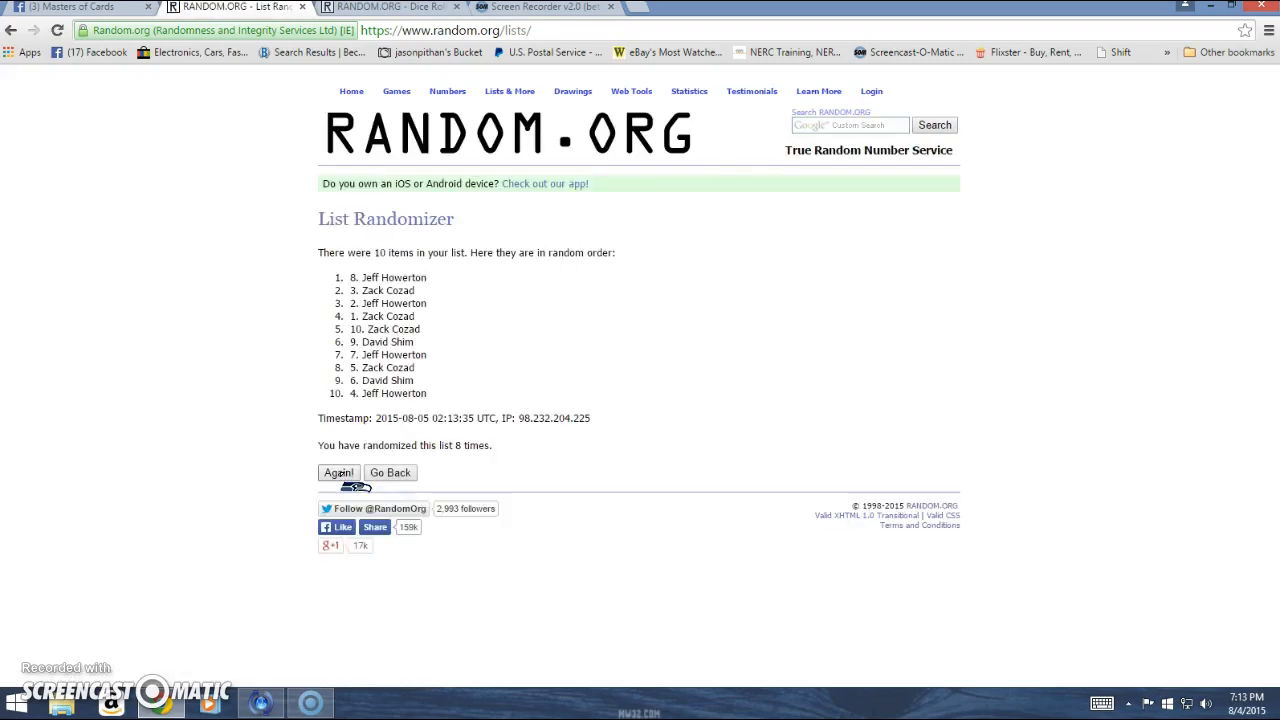
pyautogui.doubleClick(384, 276)
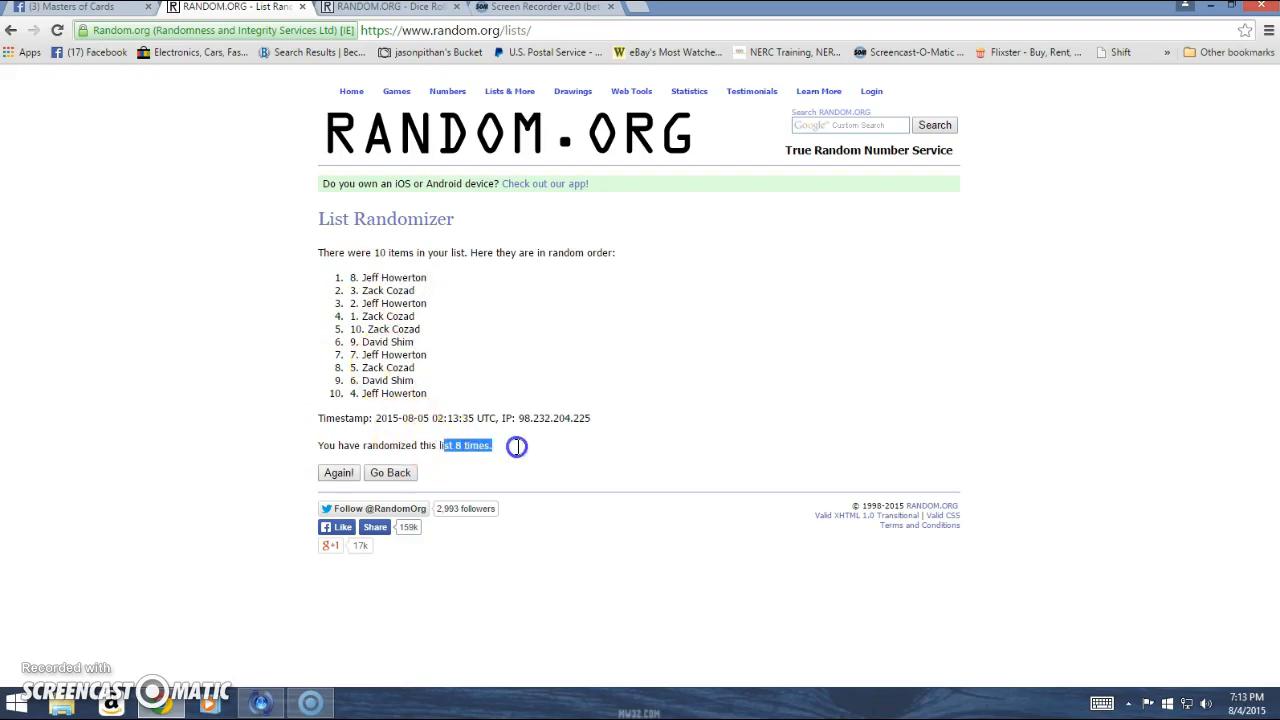
pyautogui.moveTo(250, 590)
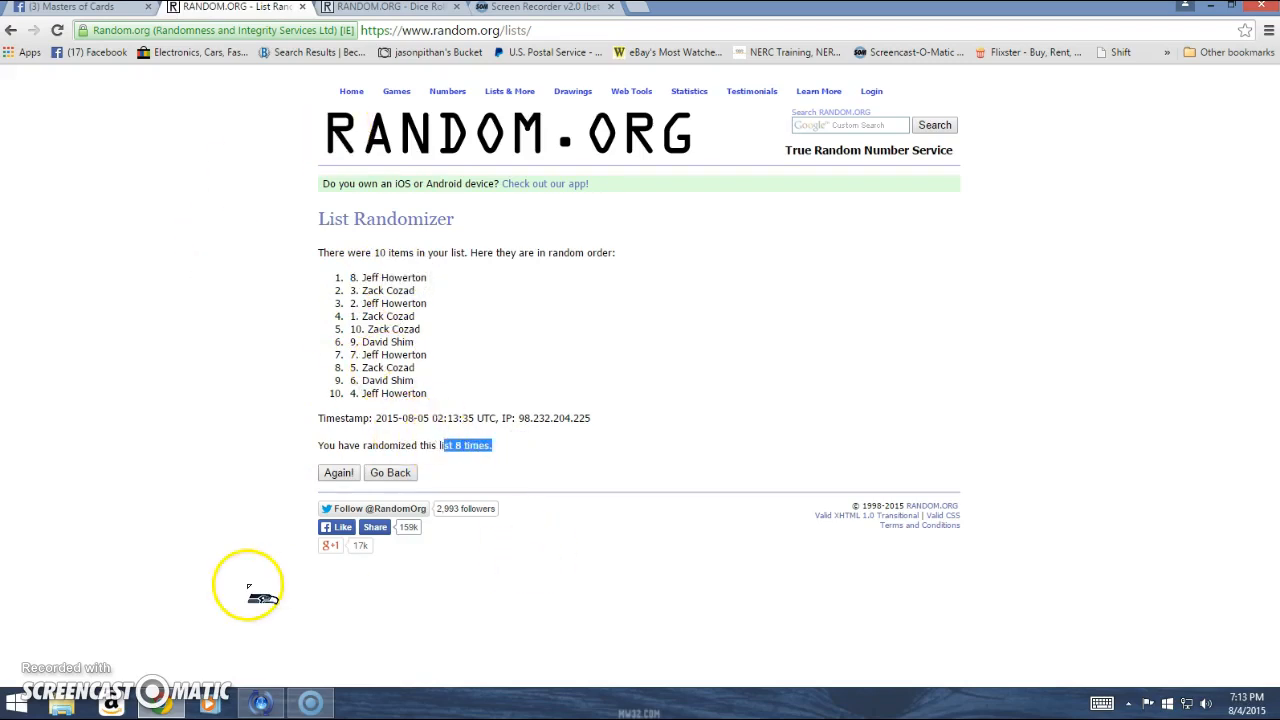
# - Check the taskbar clock and return to the Masters of Cards Facebook tab
pyautogui.click(1244, 696)
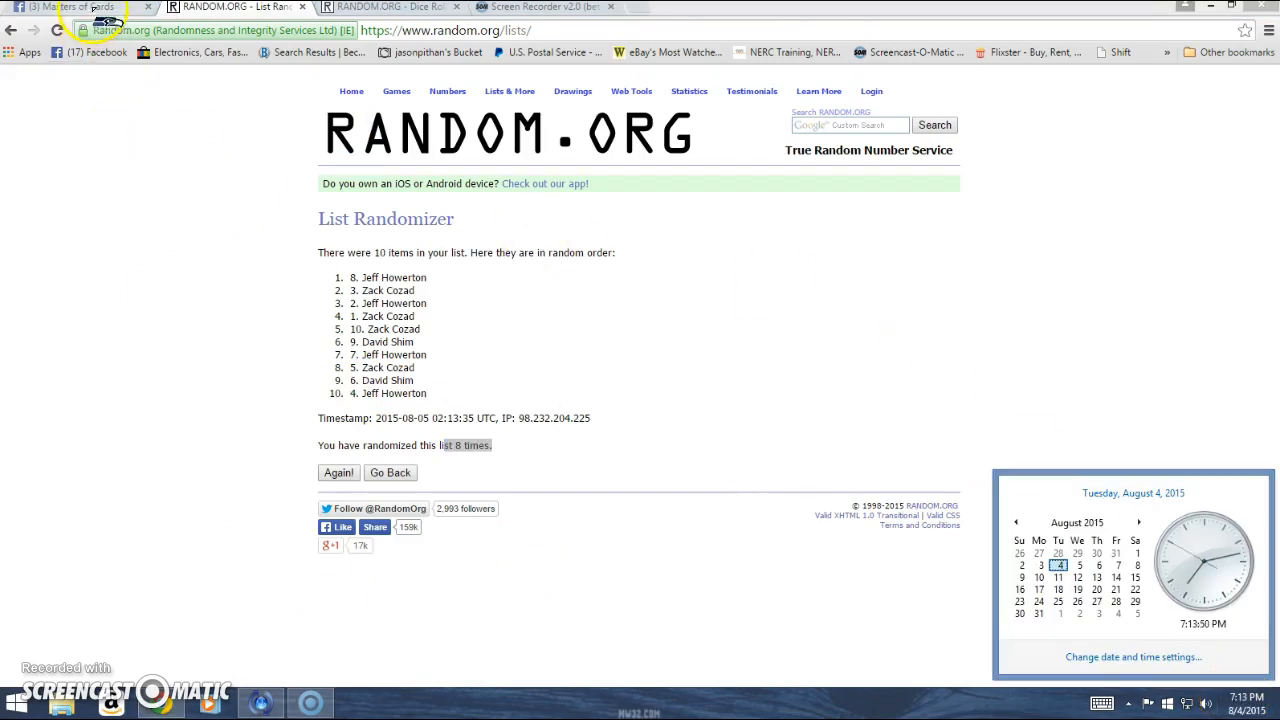
pyautogui.click(68, 8)
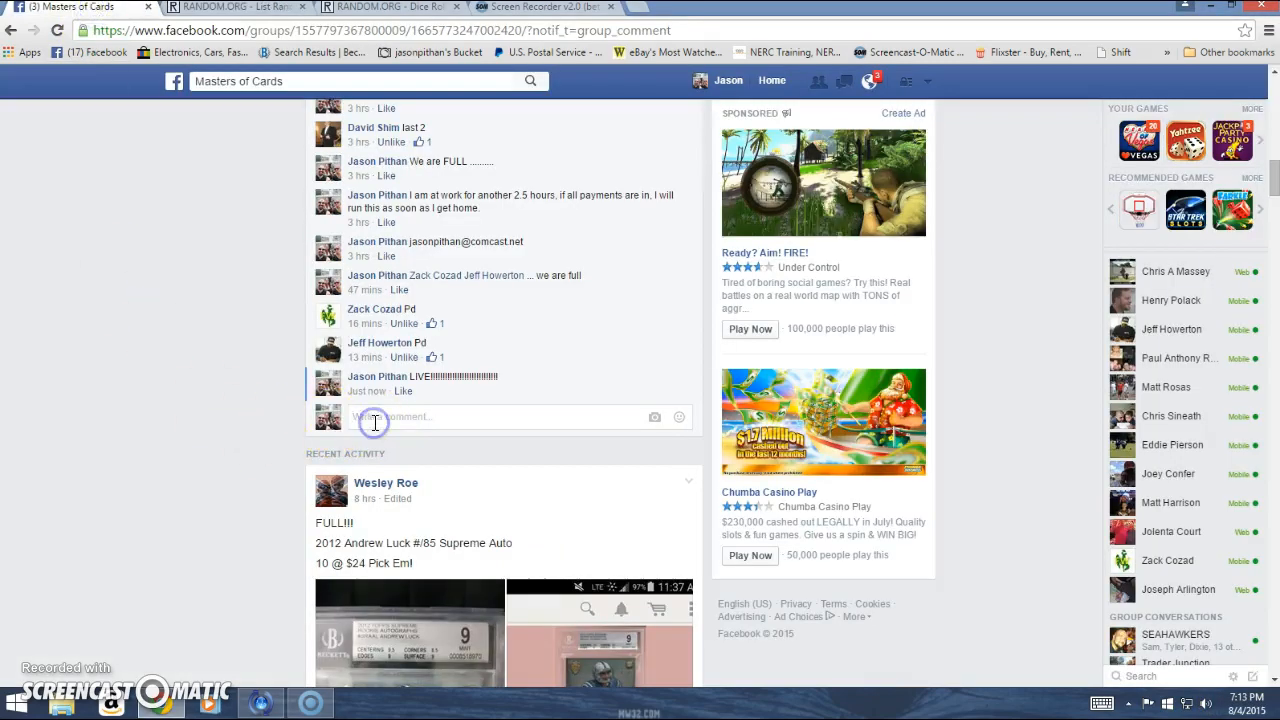